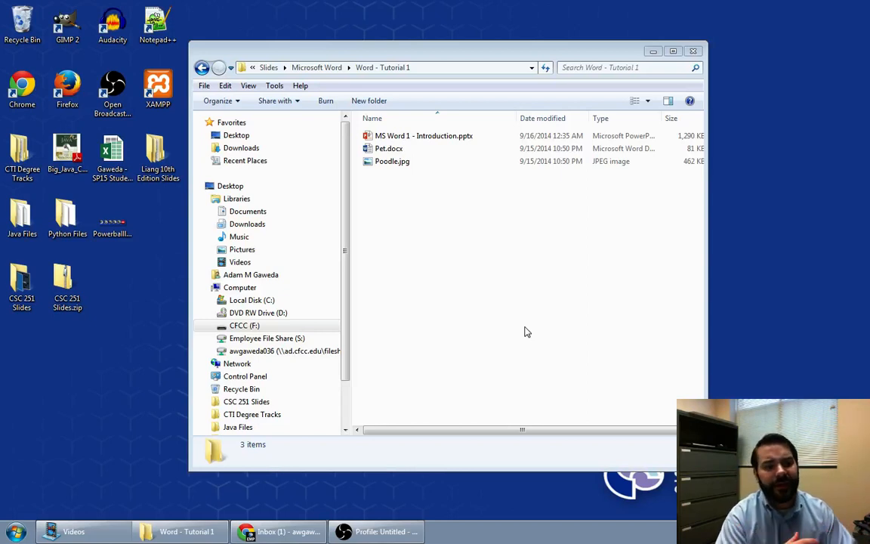
# Open Pet.docx from the Word Tutorial 1 folder so it launches in Word.
pyautogui.click(390, 148)
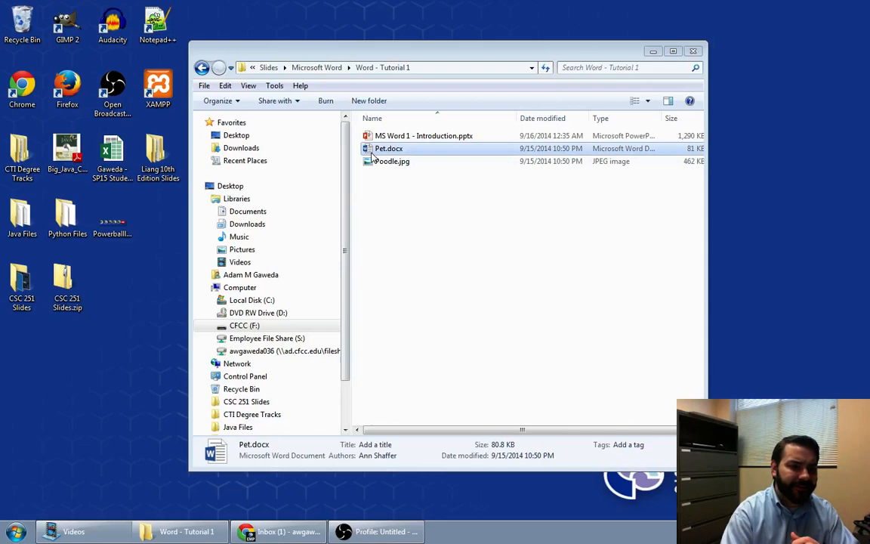
pyautogui.doubleClick(388, 148)
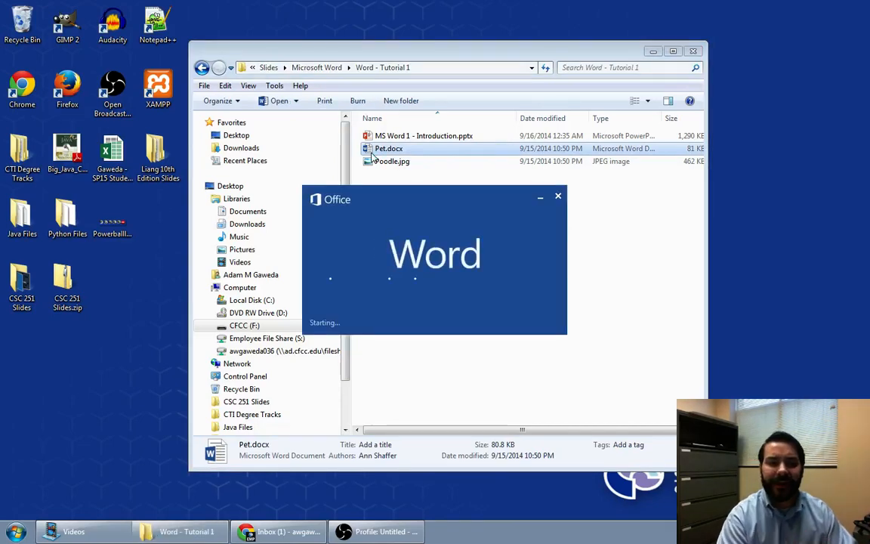
pyautogui.doubleClick(389, 148)
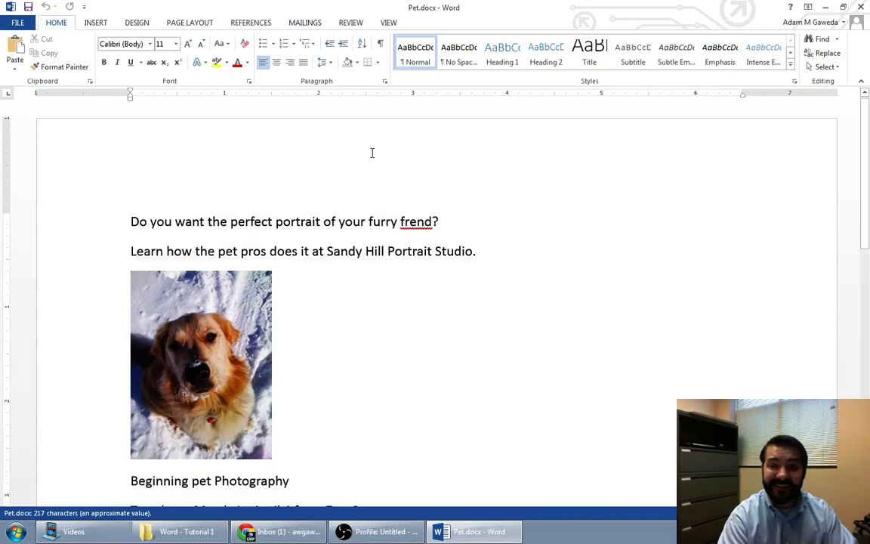
pyautogui.scroll(-3)
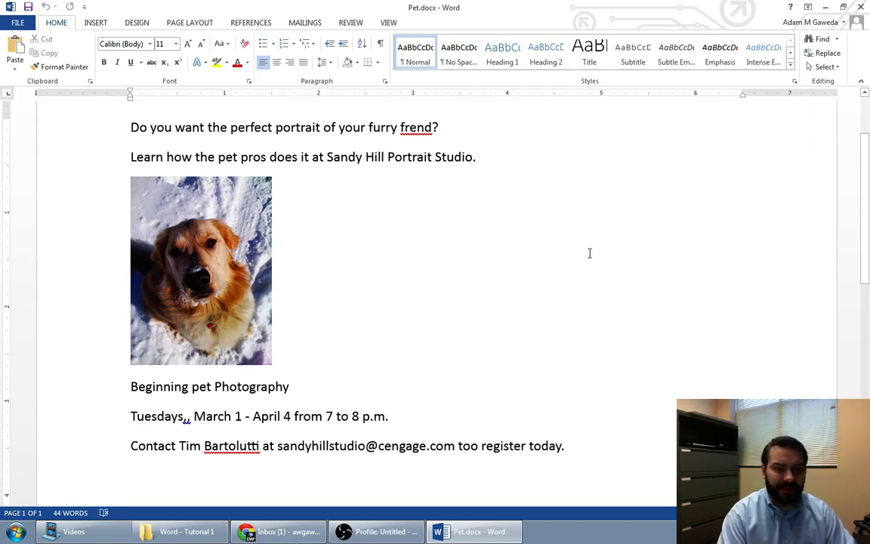
pyautogui.moveTo(598, 243)
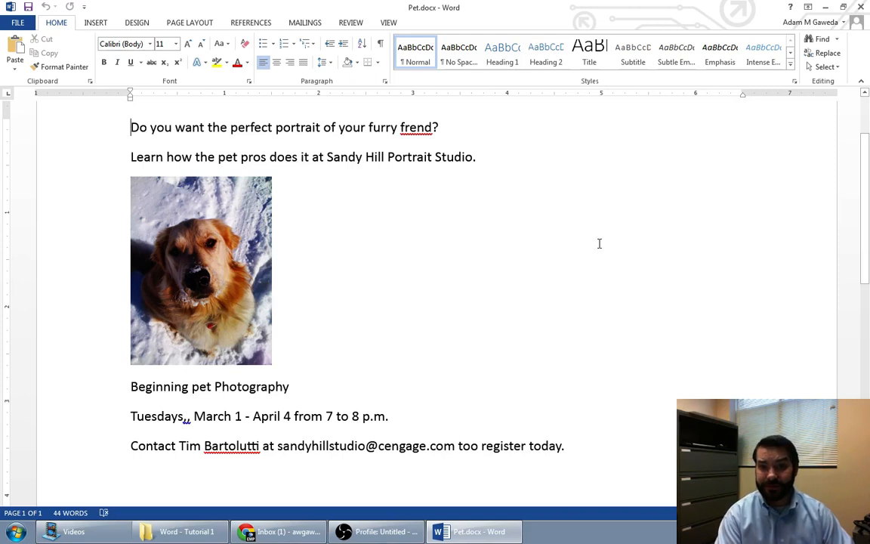
pyautogui.moveTo(463, 130)
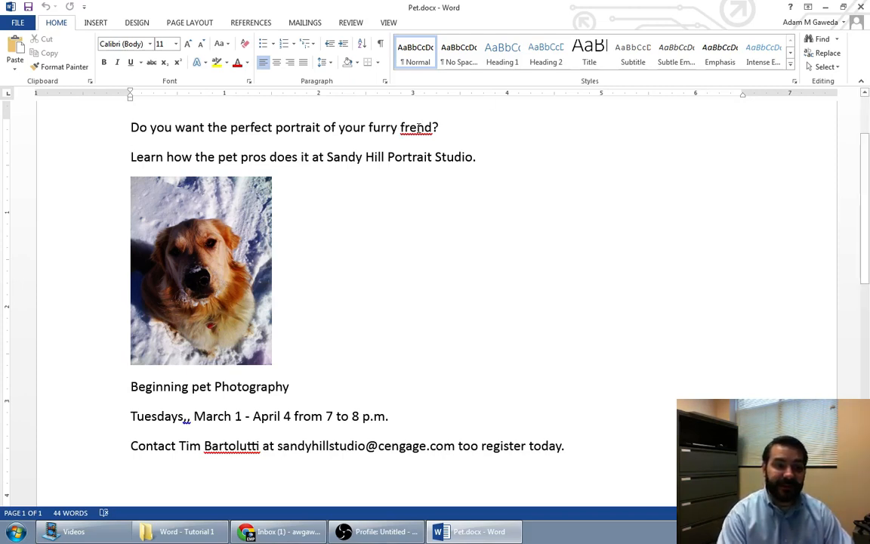
pyautogui.moveTo(432, 266)
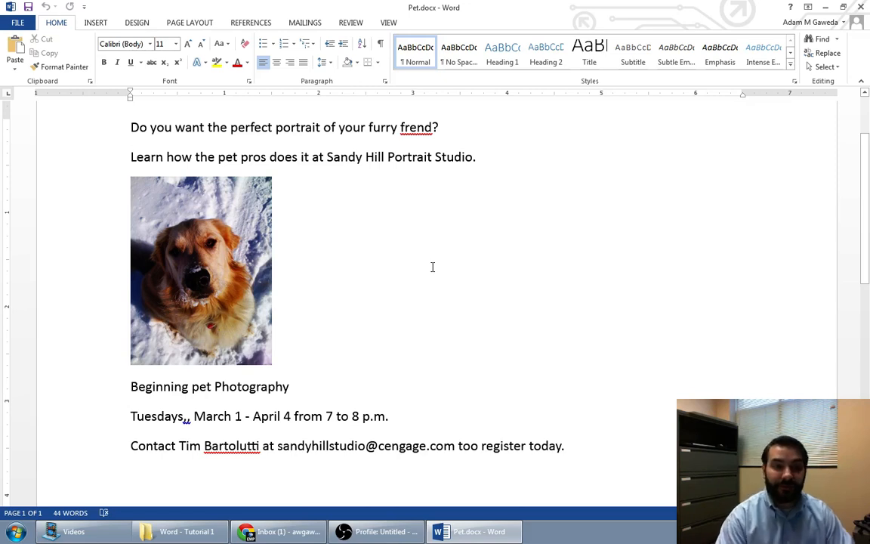
# Replace 'frend' with 'friend' and bring up the grammar suggestion after 'Tuesdays'.
pyautogui.rightClick(415, 126)
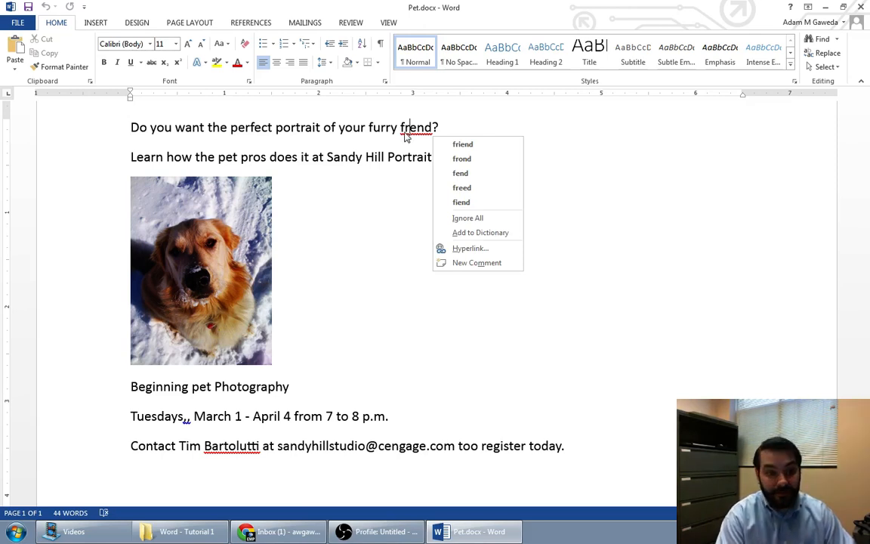
pyautogui.moveTo(414, 133)
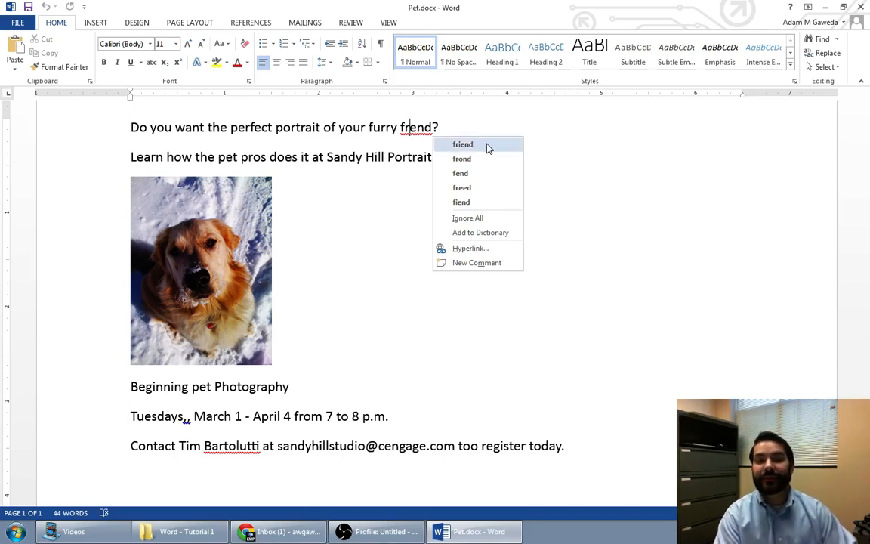
pyautogui.click(463, 145)
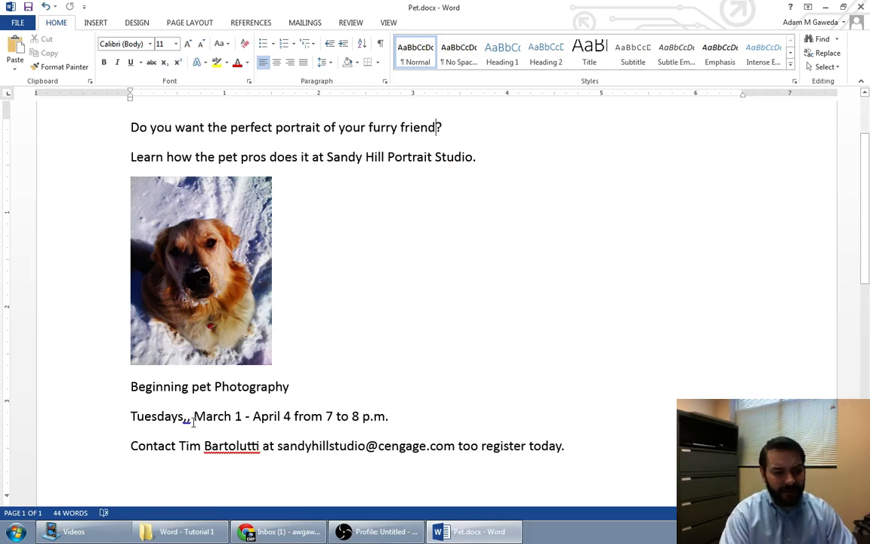
pyautogui.rightClick(187, 421)
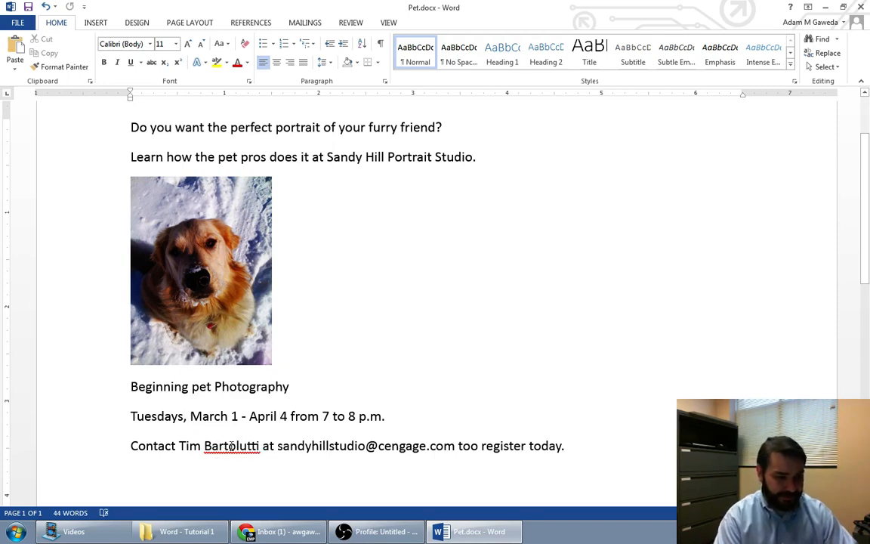
# Add and remove a test word 'Gaweda', then show spelling options for the surname 'Bartolutti'.
pyautogui.rightClick(233, 446)
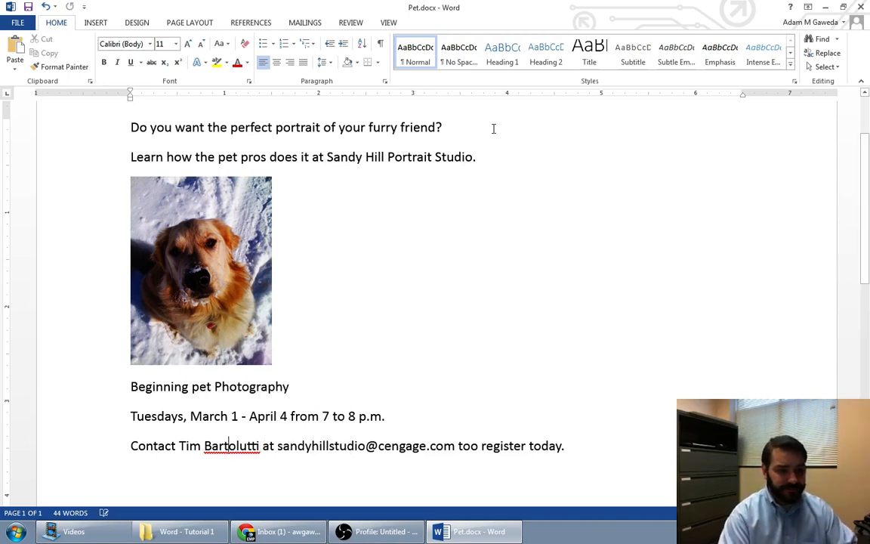
pyautogui.write('Gaweda')
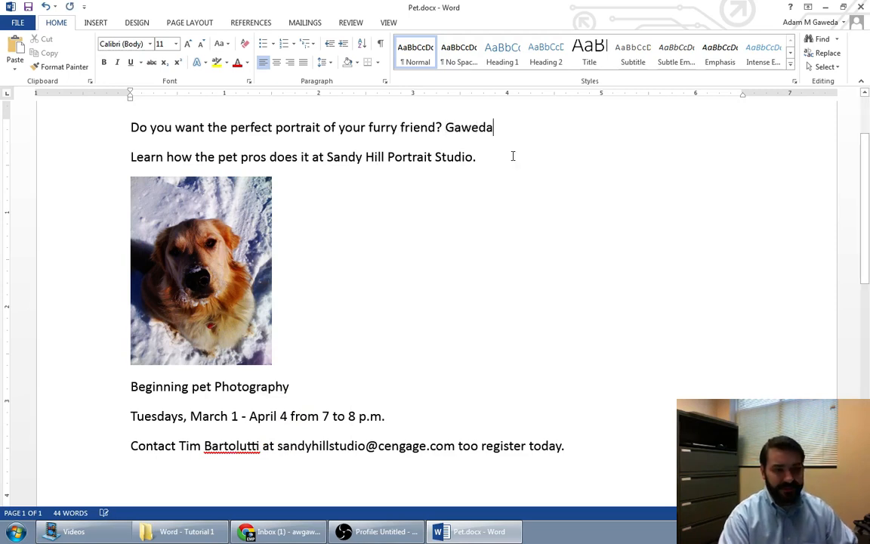
pyautogui.doubleClick(470, 126)
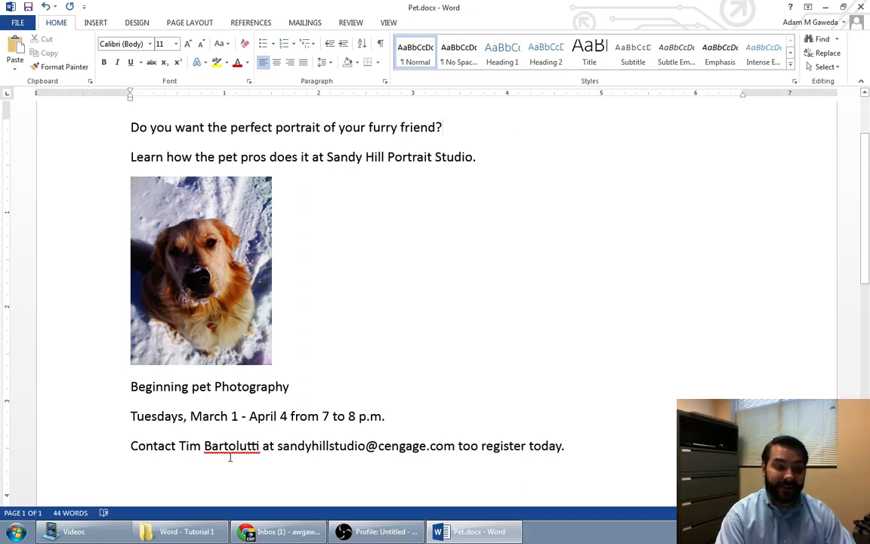
pyautogui.rightClick(232, 445)
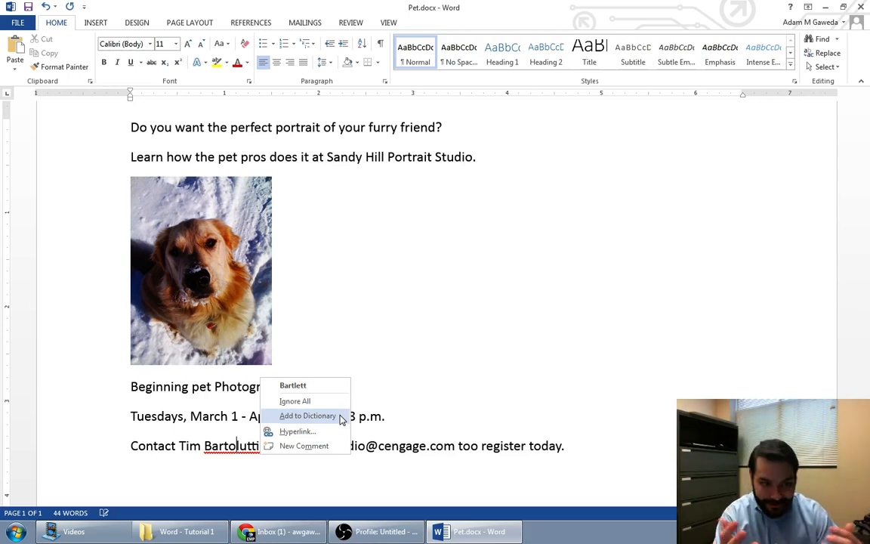
pyautogui.moveTo(325, 415)
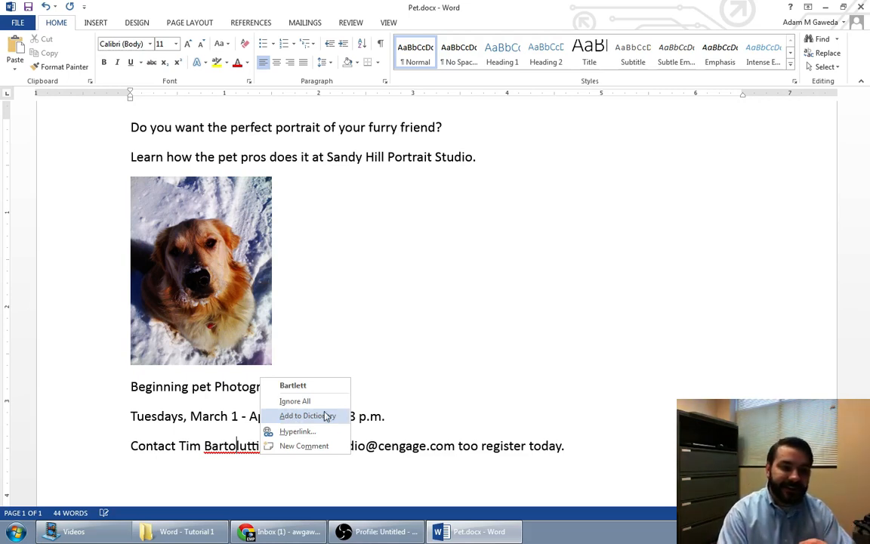
pyautogui.moveTo(295, 417)
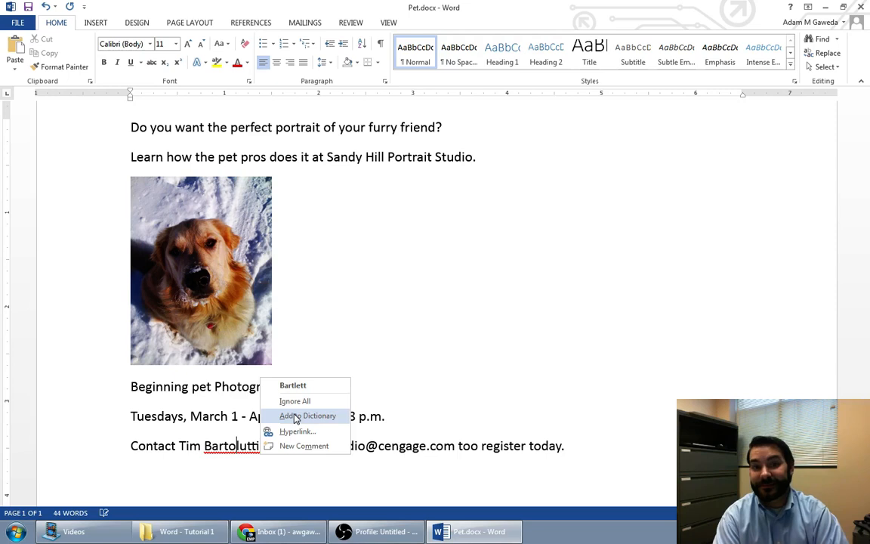
pyautogui.moveTo(294, 402)
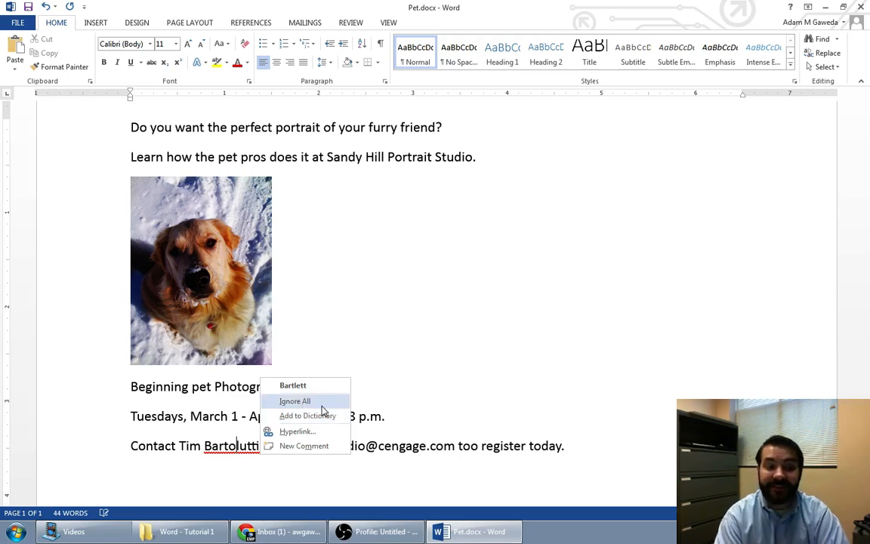
# Ignore all occurrences of 'Bartolutti' and switch the view to One Page.
pyautogui.click(295, 400)
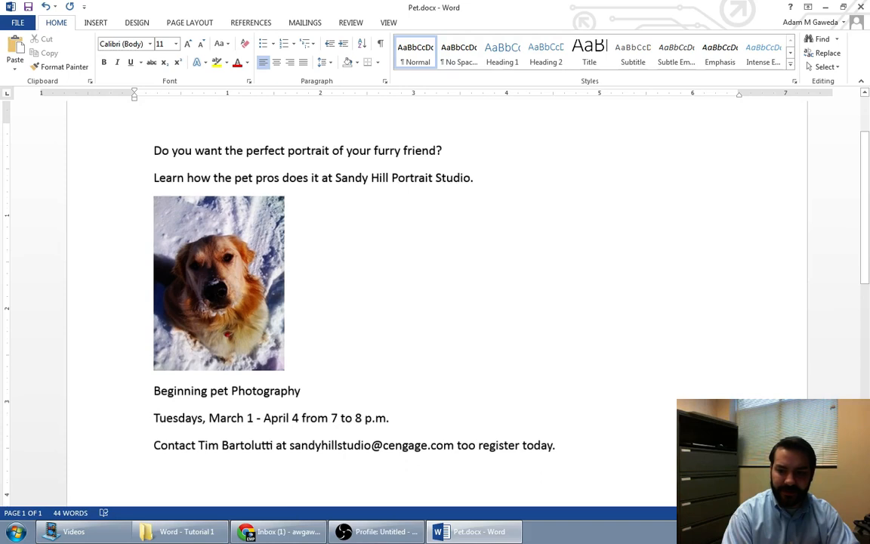
pyautogui.click(388, 23)
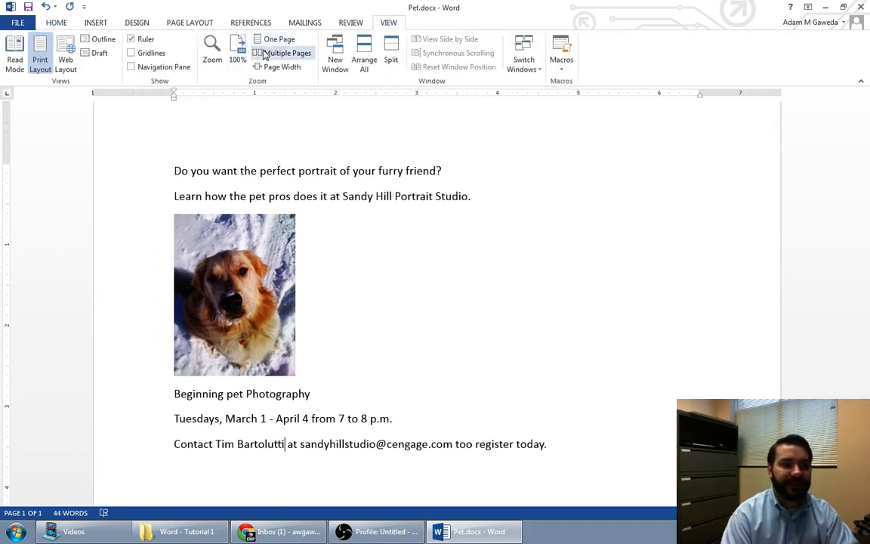
pyautogui.click(277, 40)
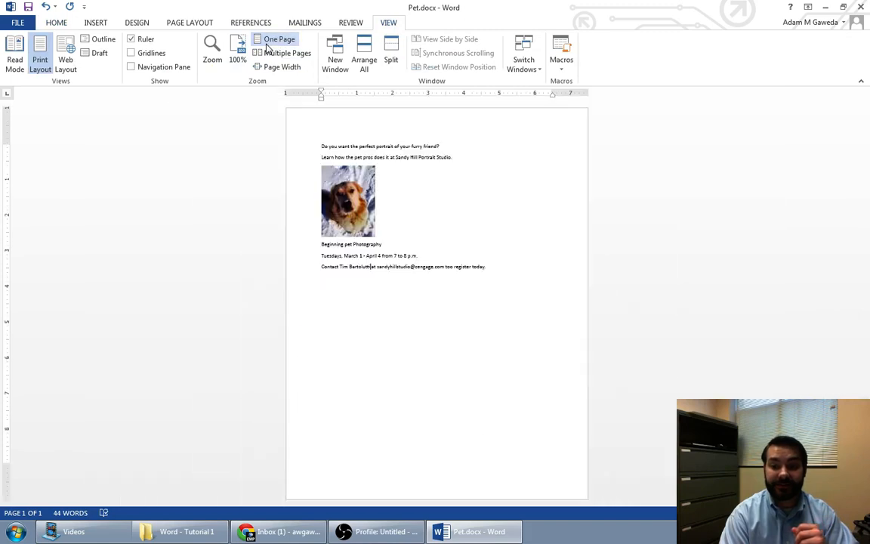
pyautogui.moveTo(701, 247)
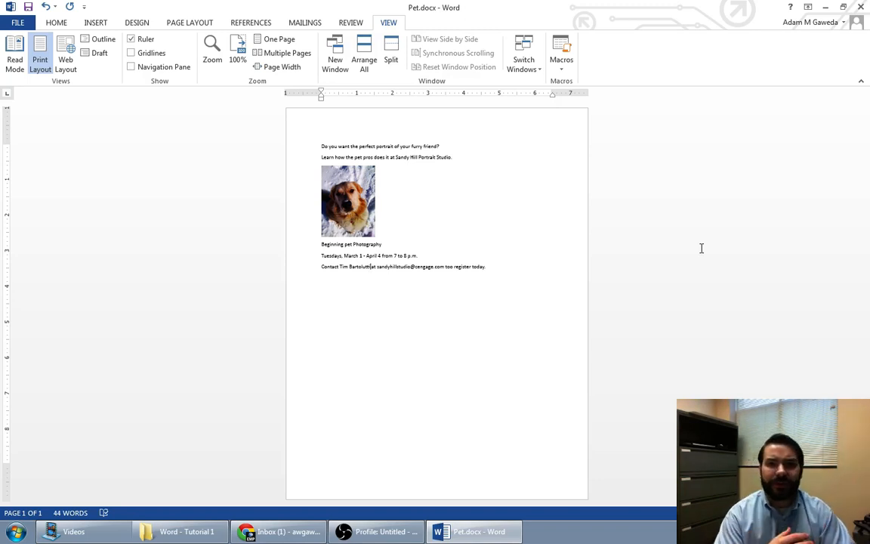
pyautogui.moveTo(33, 160)
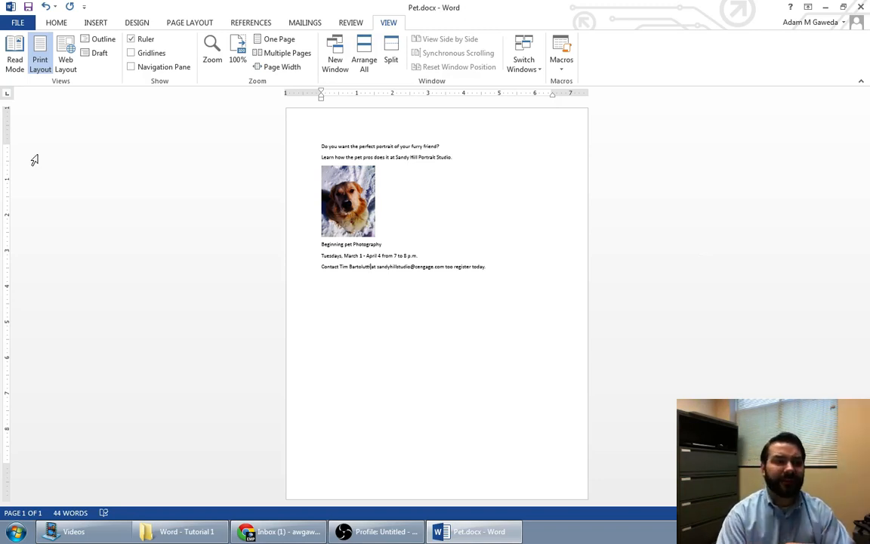
# View the Page Layout settings, then select the whole headline question for resizing.
pyautogui.click(190, 22)
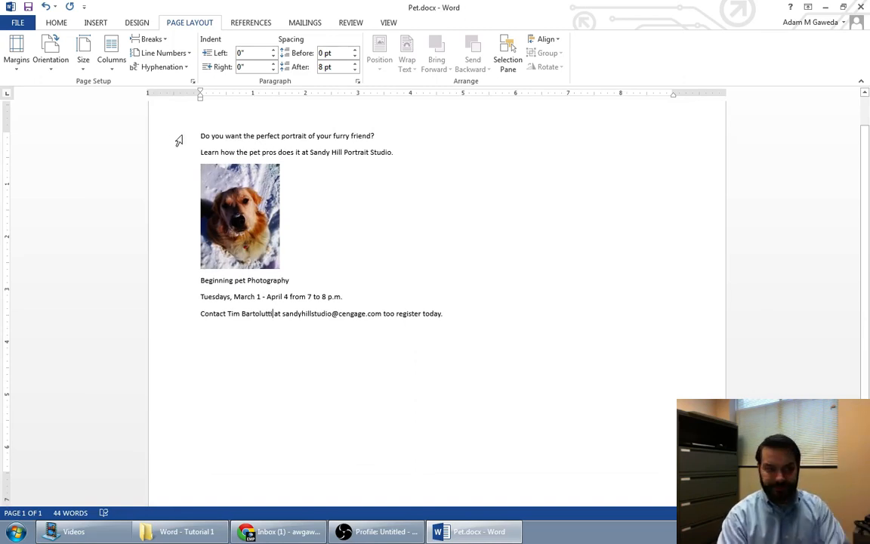
pyautogui.moveTo(163, 145)
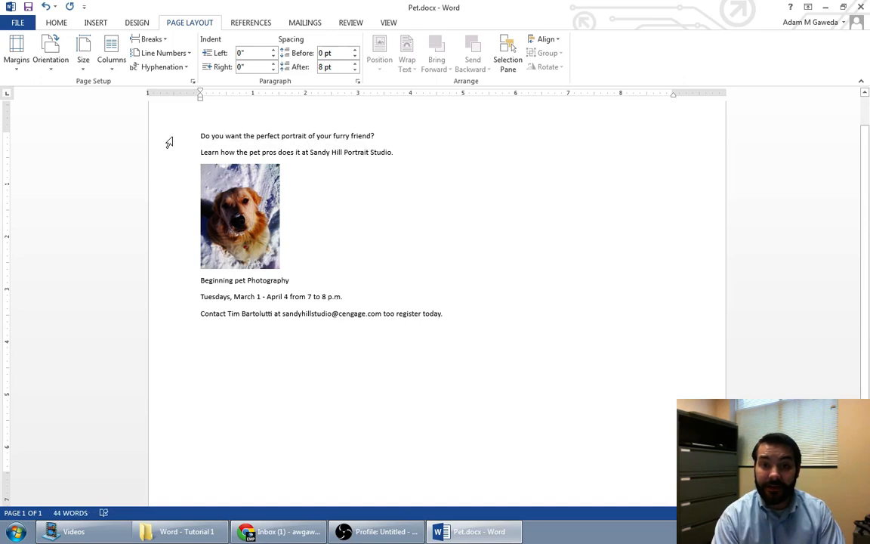
pyautogui.tripleClick(288, 136)
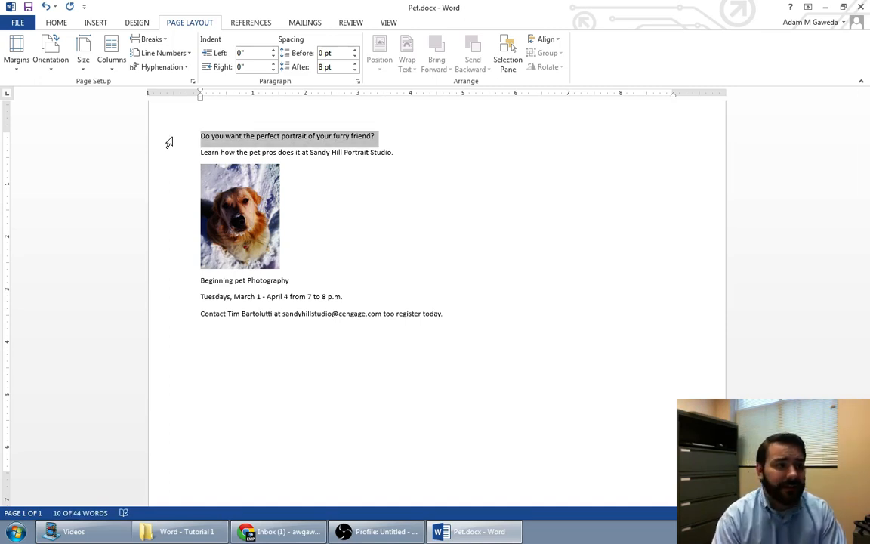
pyautogui.click(56, 22)
pyautogui.write('72')
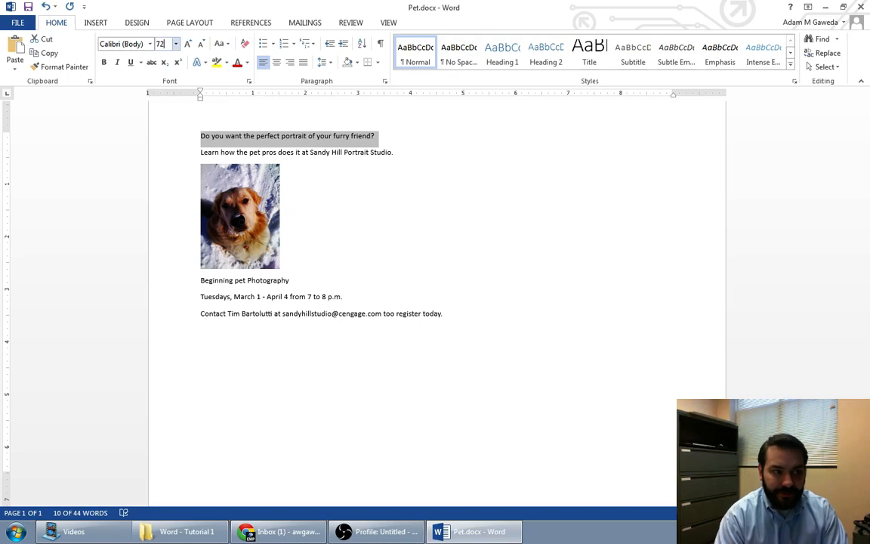
# Set the headline to 72 points, then shrink it twice so it fits on one line.
pyautogui.click(160, 42)
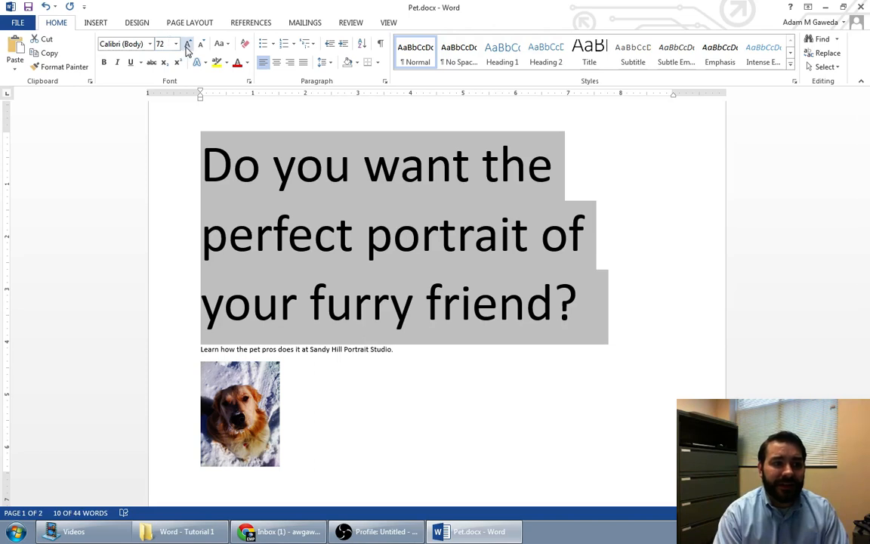
pyautogui.moveTo(199, 48)
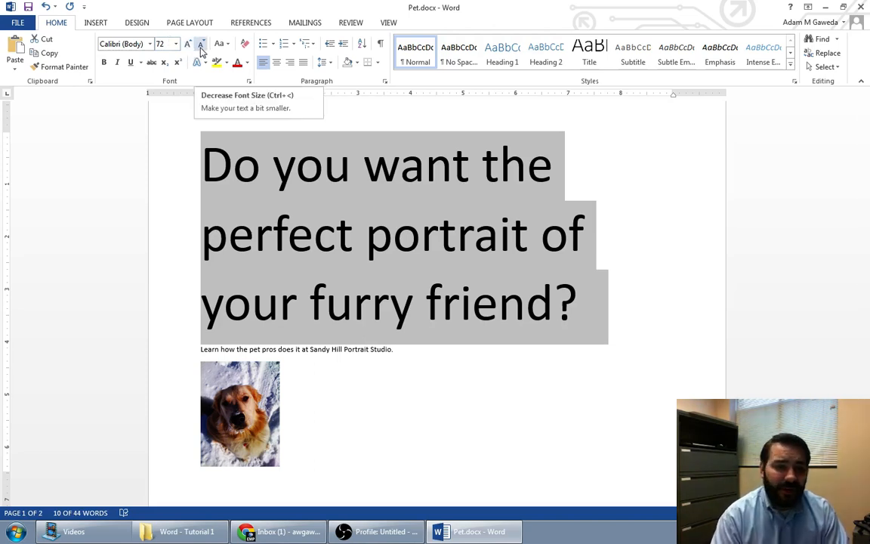
pyautogui.click(200, 42)
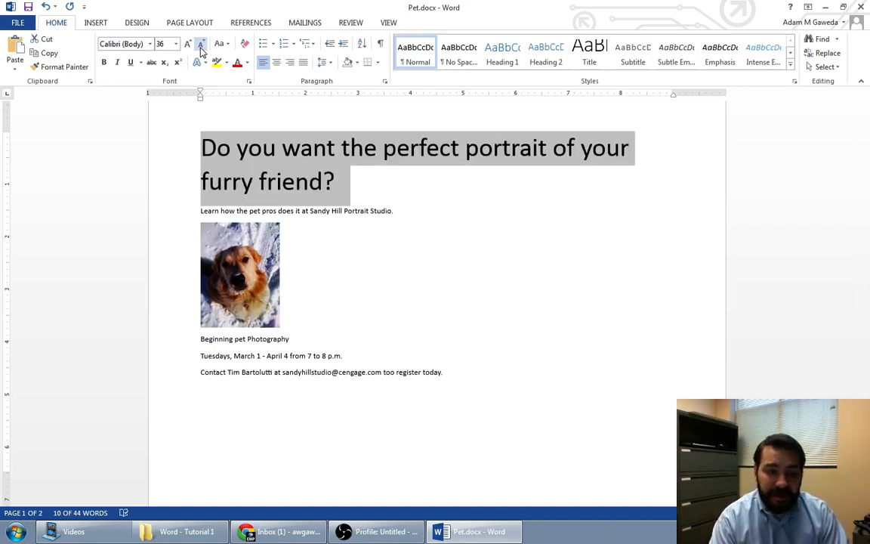
pyautogui.click(199, 42)
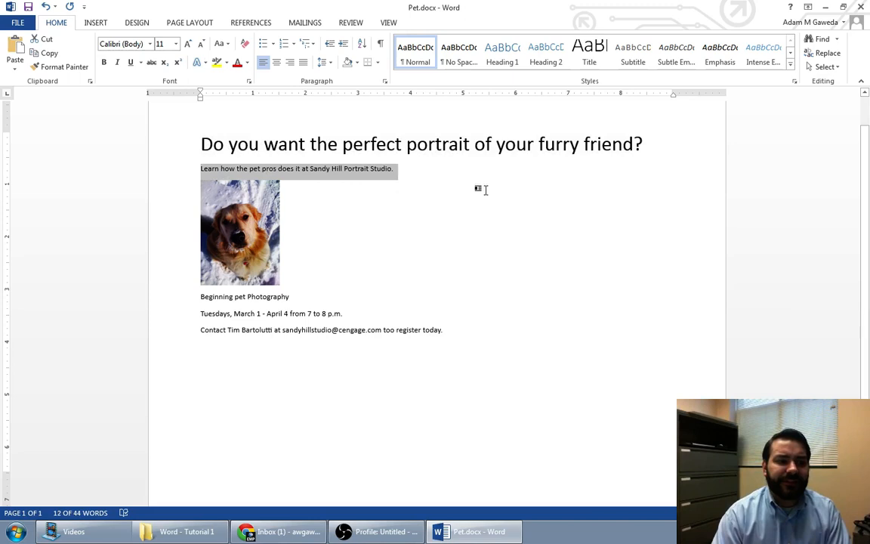
pyautogui.moveTo(484, 192)
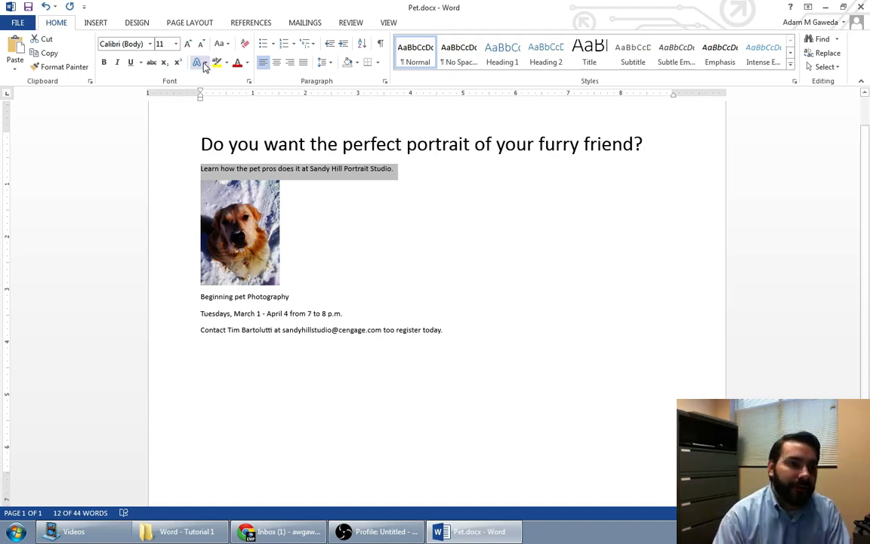
# Grow the Sandy Hill Portrait Studio tagline three sizes, then shrink once to fit one line.
pyautogui.click(188, 42)
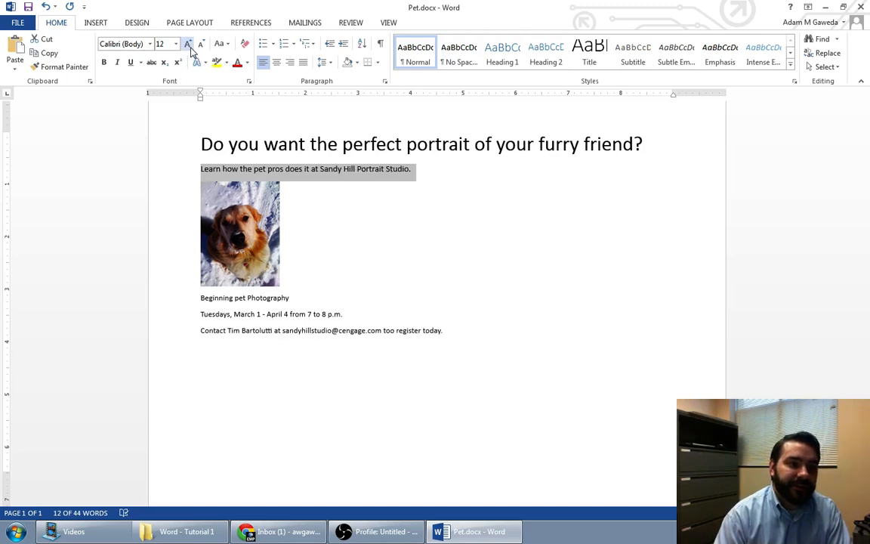
pyautogui.click(188, 43)
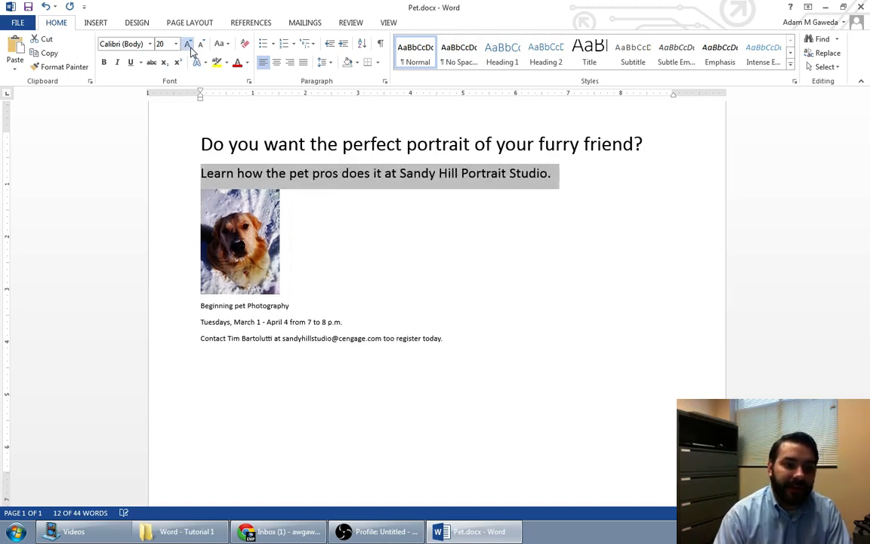
pyautogui.click(187, 42)
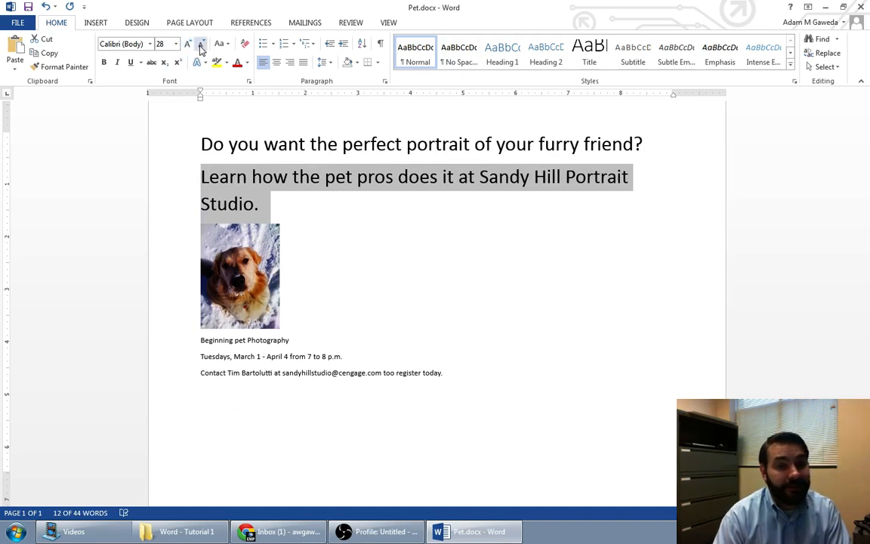
pyautogui.click(199, 42)
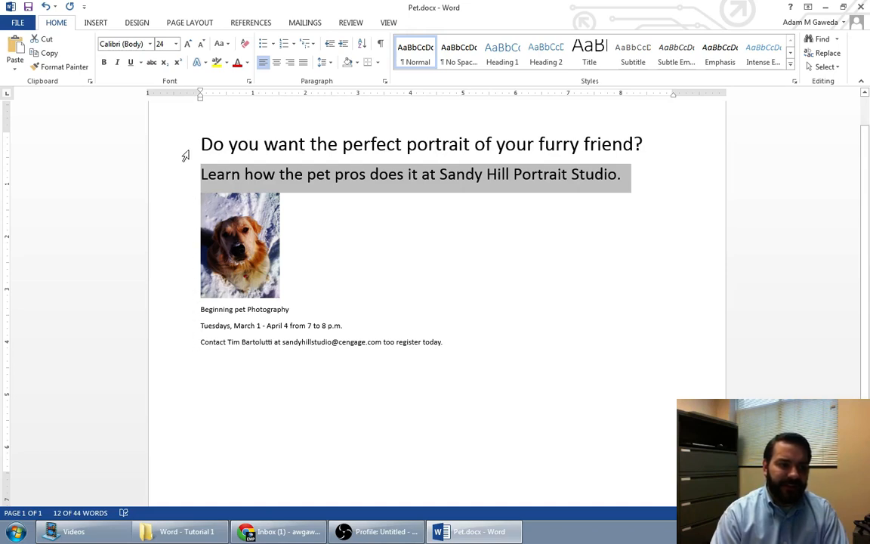
pyautogui.moveTo(169, 151)
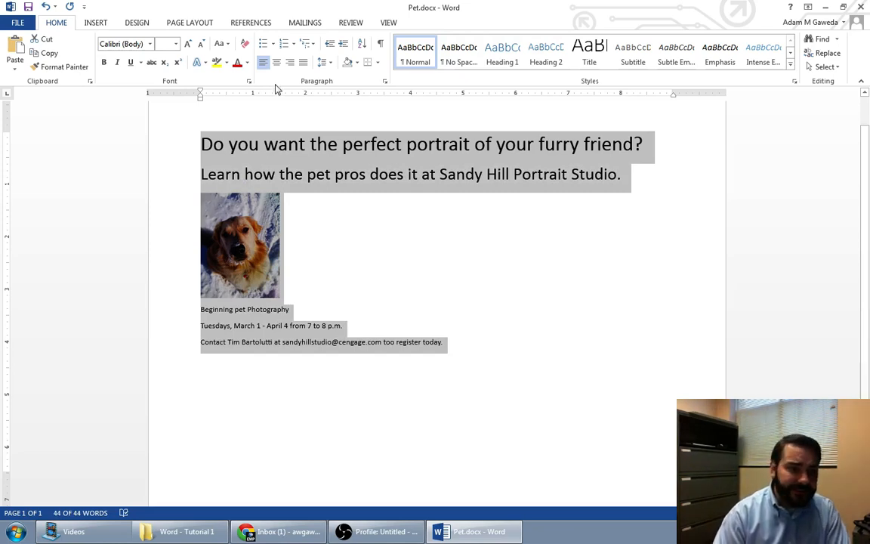
pyautogui.moveTo(266, 81)
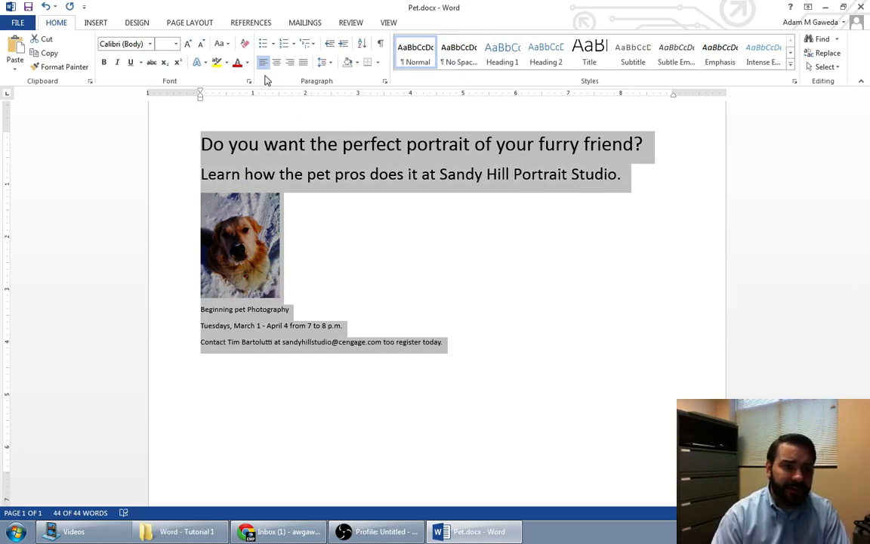
pyautogui.moveTo(263, 63)
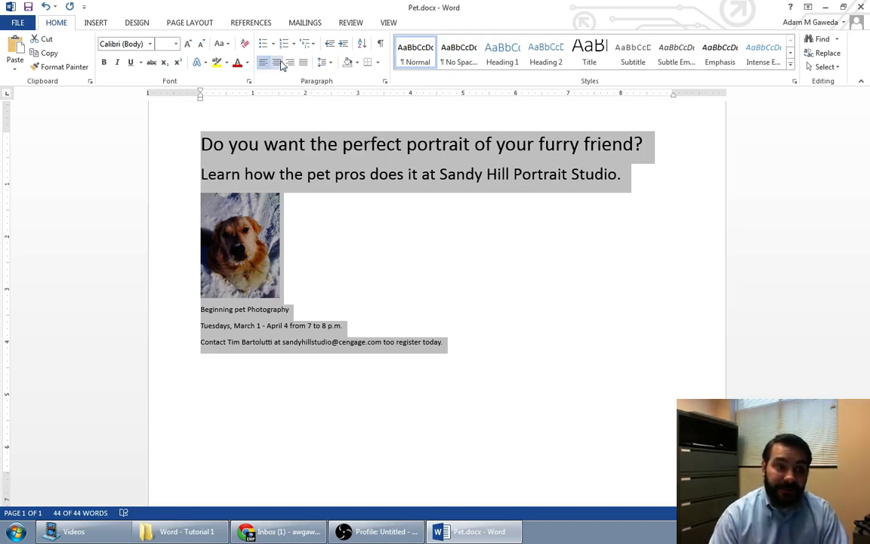
pyautogui.moveTo(278, 62)
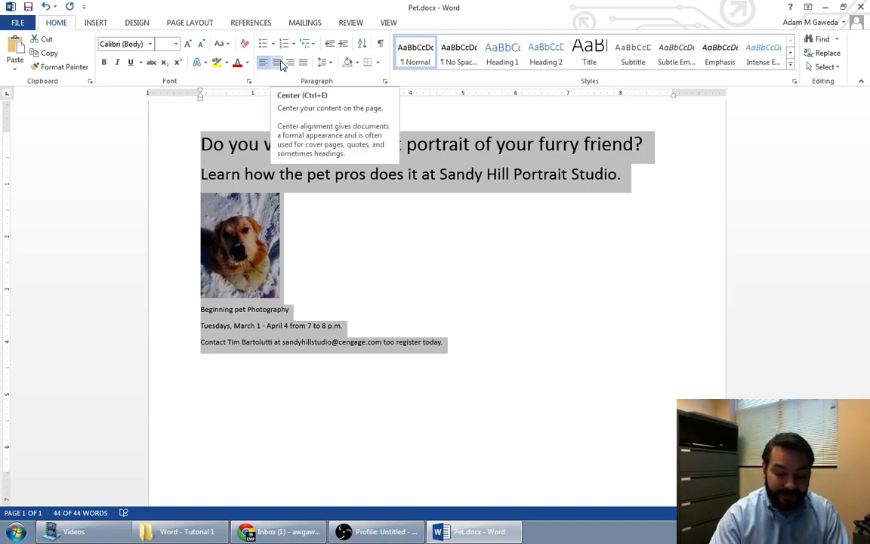
pyautogui.moveTo(675, 109)
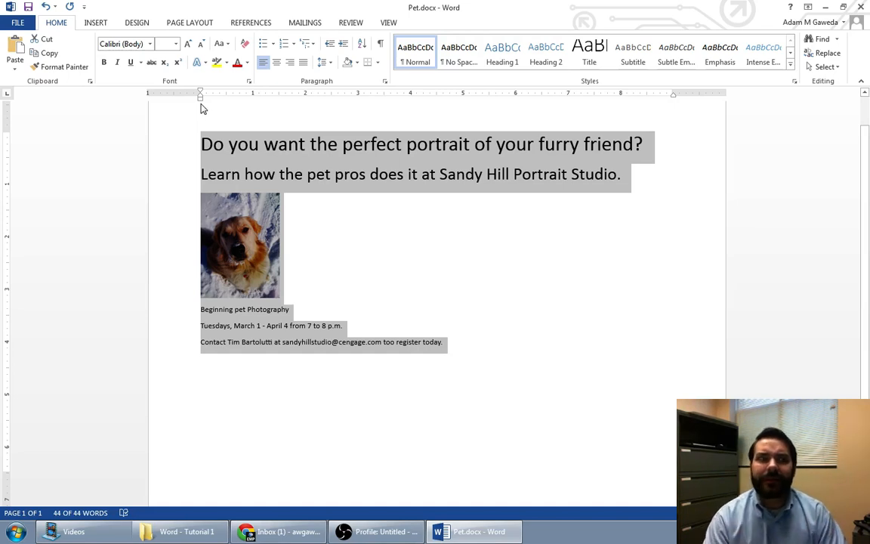
# Center every paragraph of the flyer — headline, tagline, photo, schedule and contact lines.
pyautogui.click(276, 63)
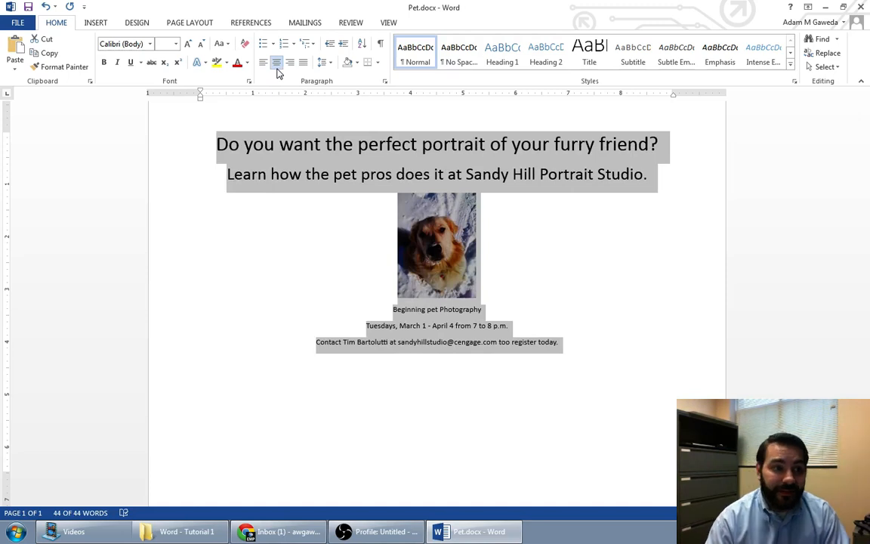
pyautogui.moveTo(277, 64)
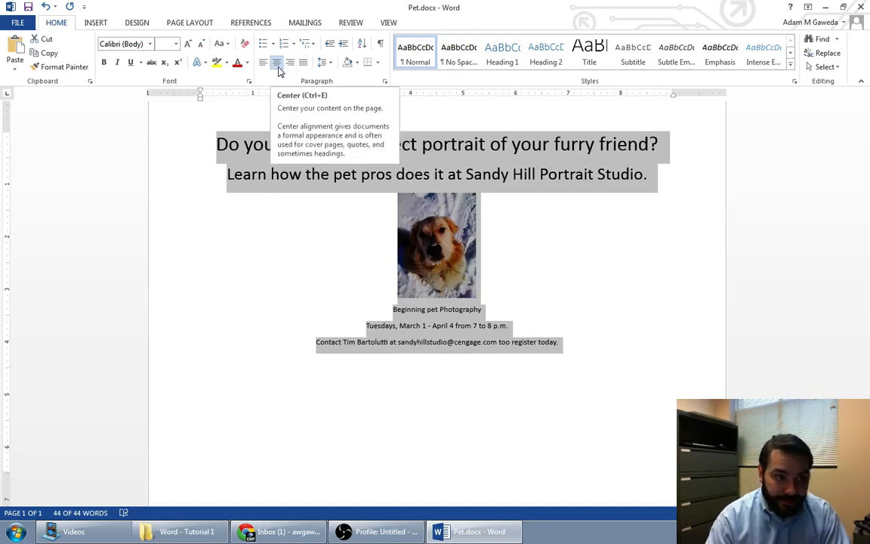
pyautogui.moveTo(290, 62)
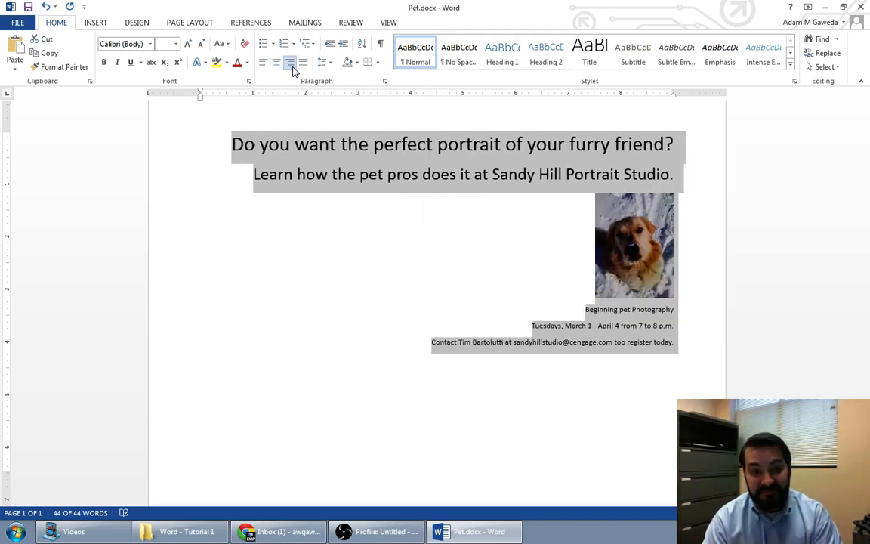
pyautogui.moveTo(302, 62)
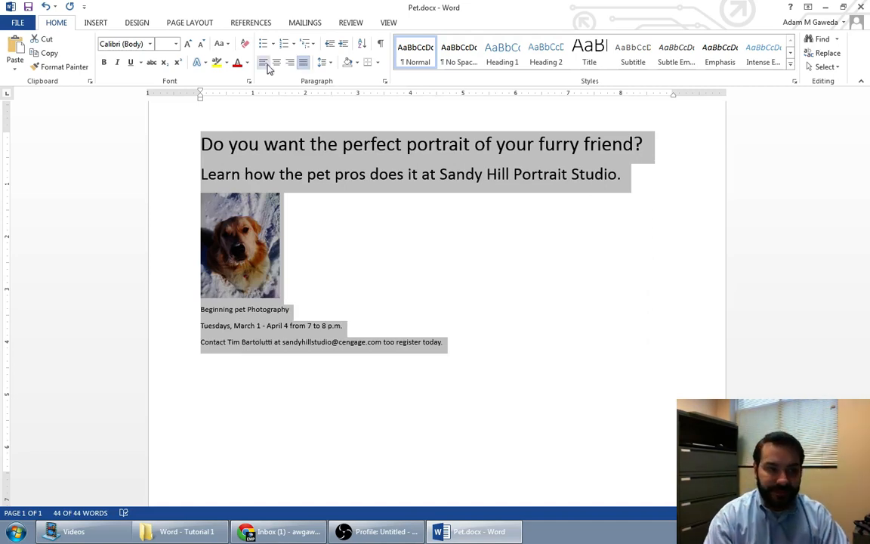
pyautogui.moveTo(276, 63)
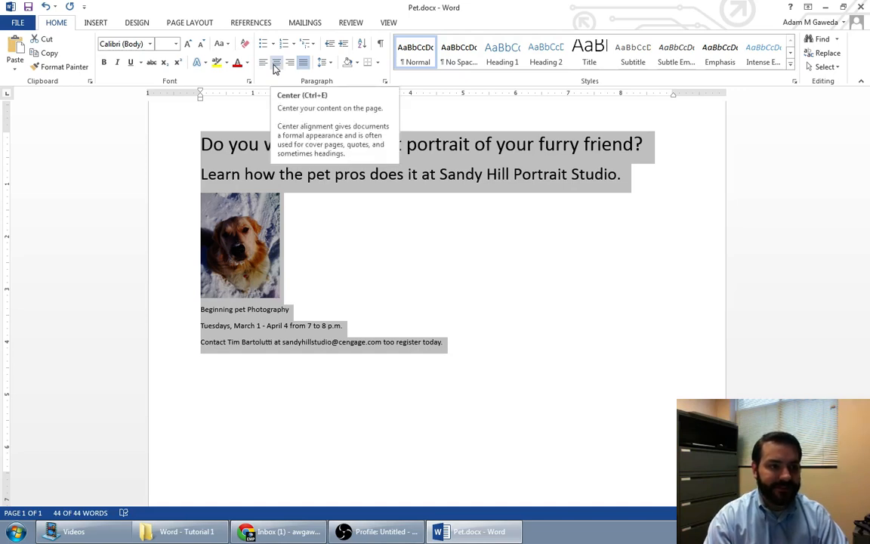
pyautogui.click(278, 63)
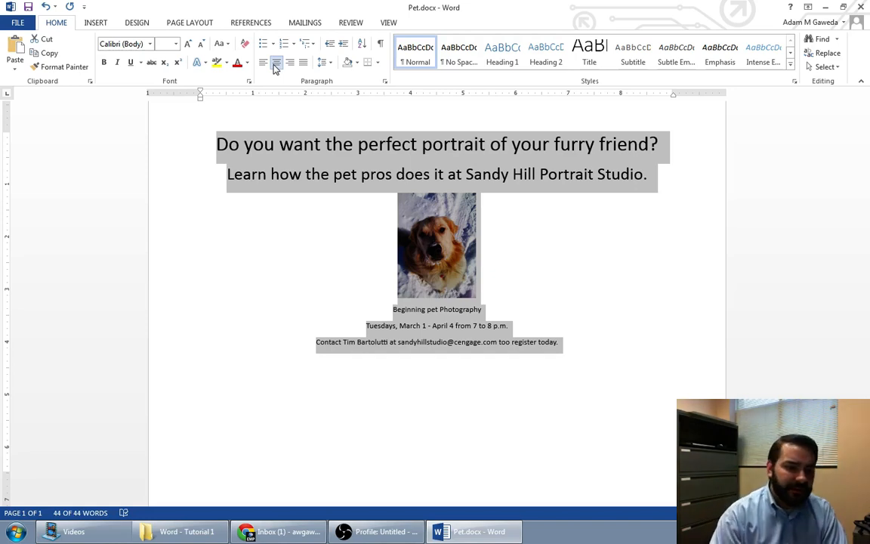
# Select the dog photo and drag its corner handle outward to make it much larger.
pyautogui.click(437, 244)
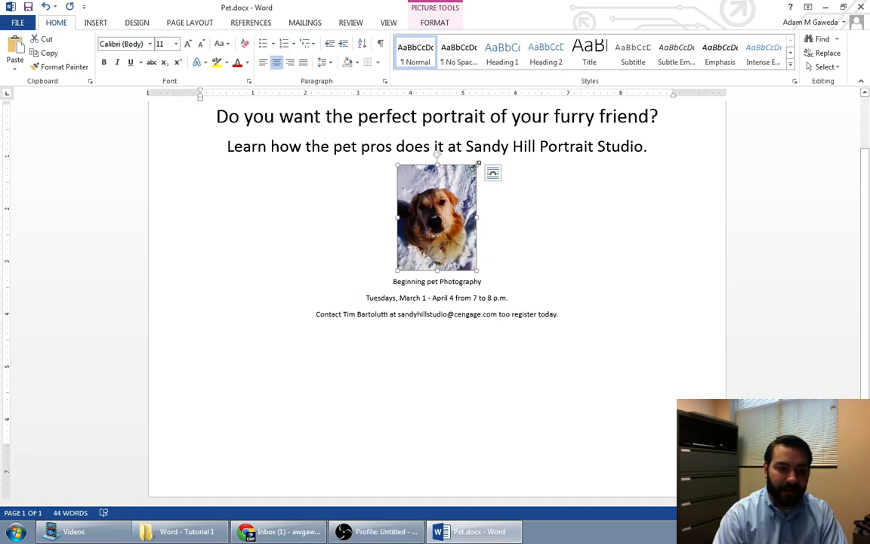
pyautogui.moveTo(487, 260)
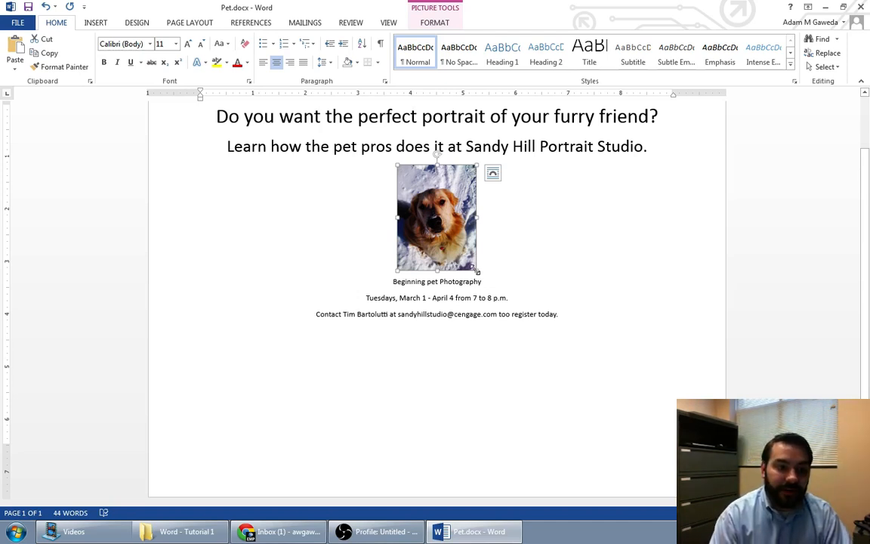
pyautogui.moveTo(477, 269); pyautogui.dragTo(506, 345)
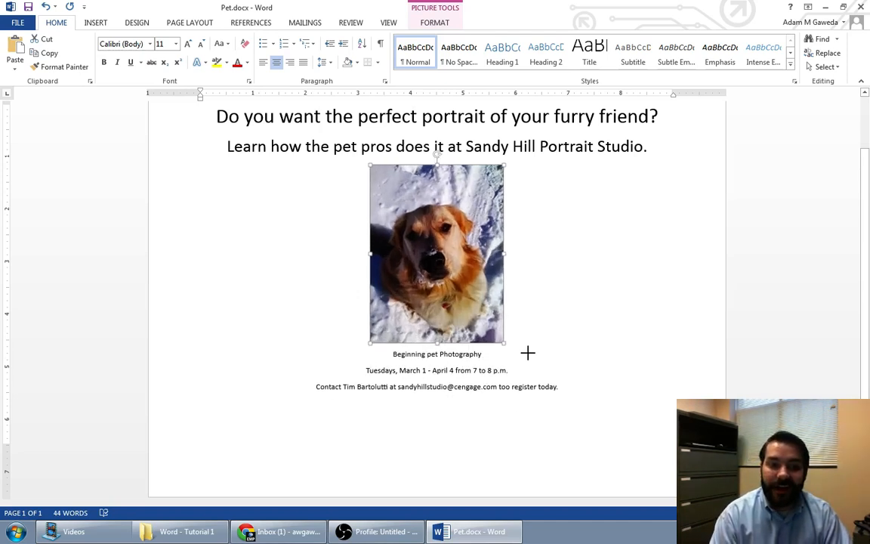
pyautogui.moveTo(504, 345); pyautogui.dragTo(538, 431)
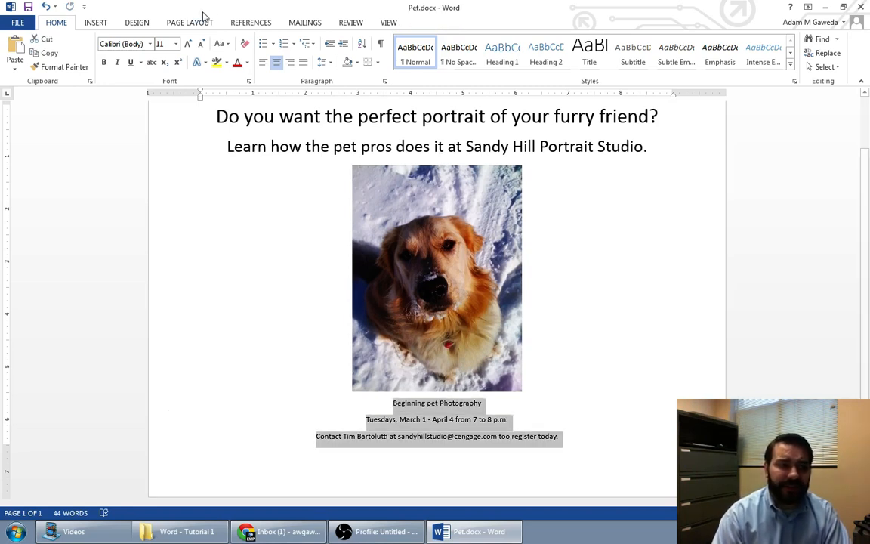
# Enlarge the event detail lines below the photo to 14-point type.
pyautogui.click(187, 42)
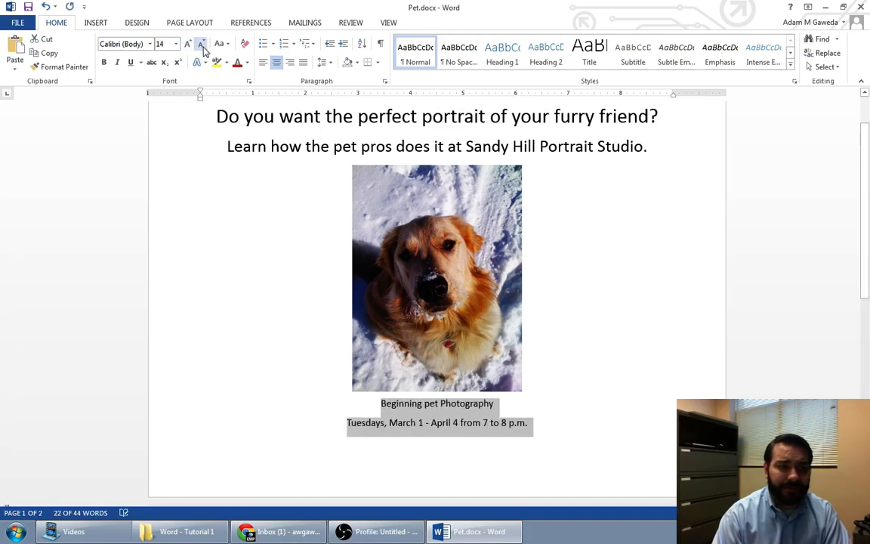